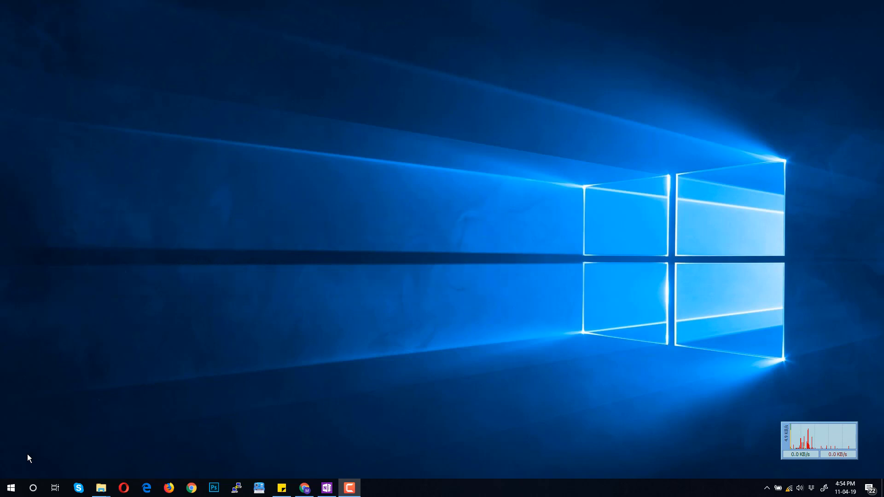
- Search the Start menu for 'itunes' and launch iTunes
{"action": "left_click", "coordinate": [10, 488]}
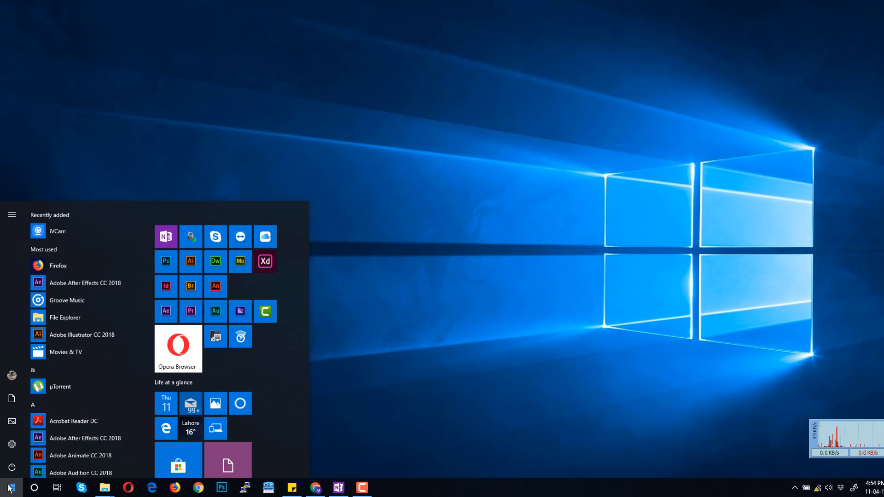
{"action": "type", "text": "itunes"}
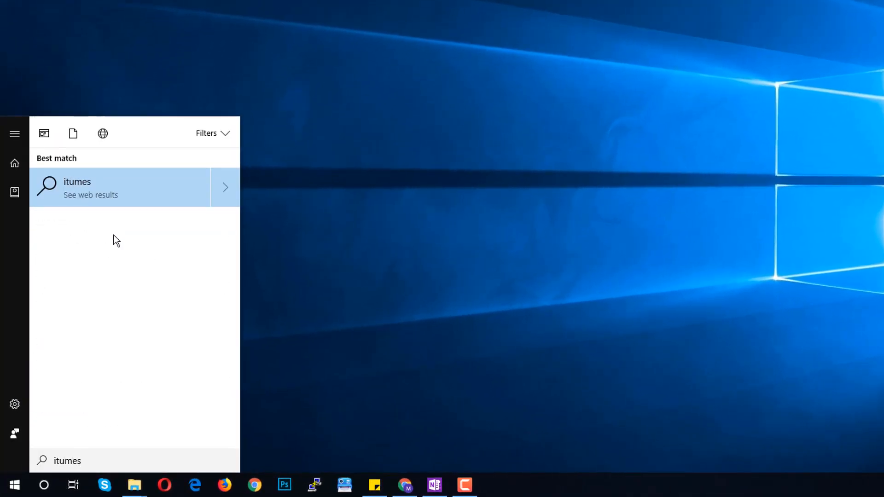
{"action": "type", "text": "nes"}
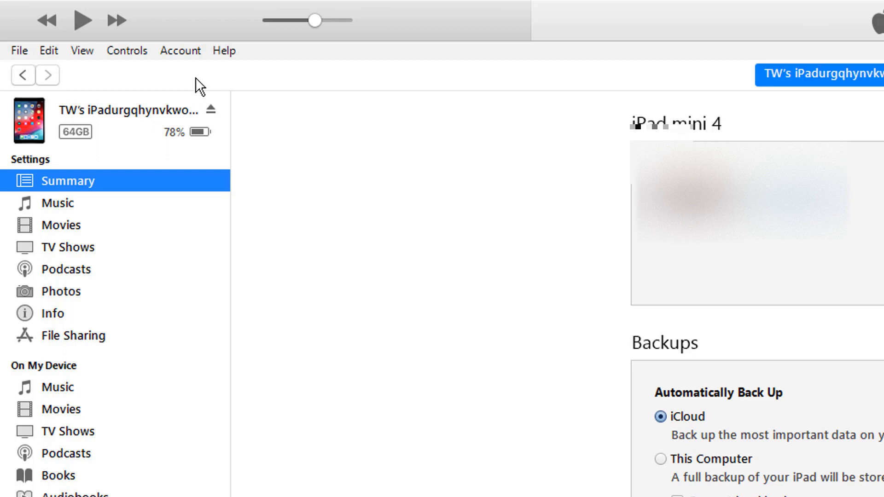
{"action": "mouse_move", "coordinate": [110, 271]}
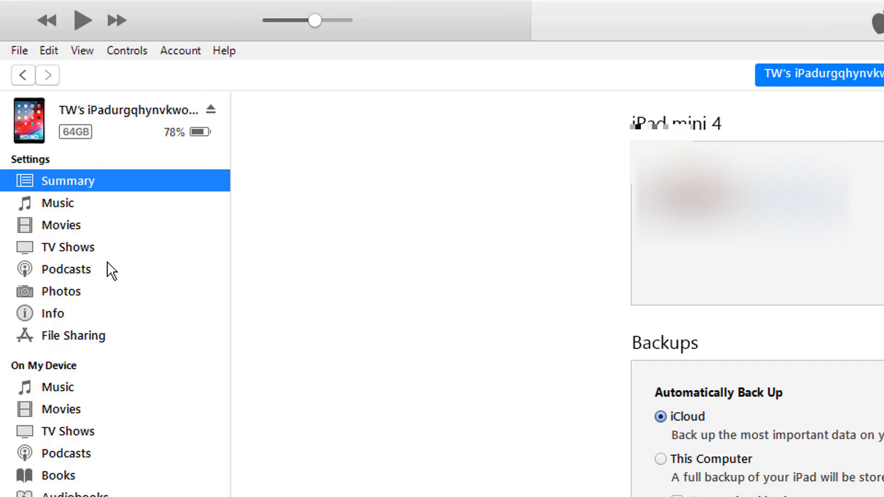
- Open the iPad's File Sharing page in the iTunes sidebar
{"action": "left_click", "coordinate": [76, 335]}
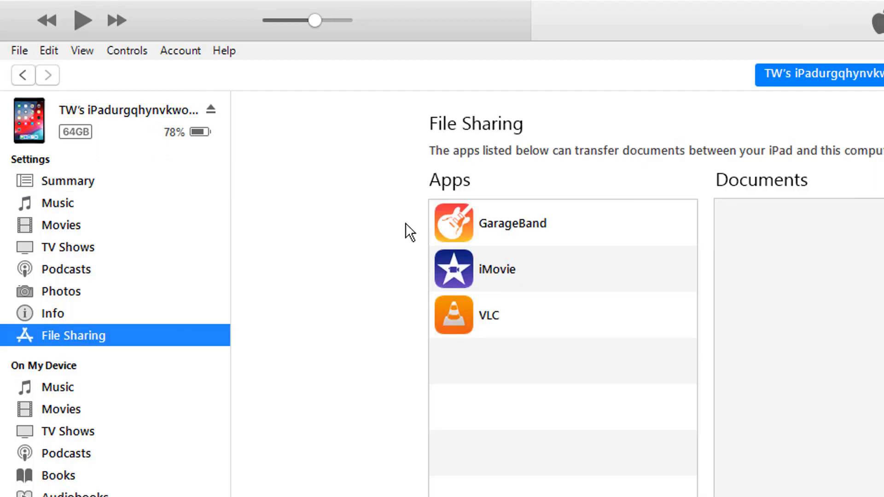
- Select GarageBand's My Song.band document and save it to the chosen folder
{"action": "left_click", "coordinate": [513, 223]}
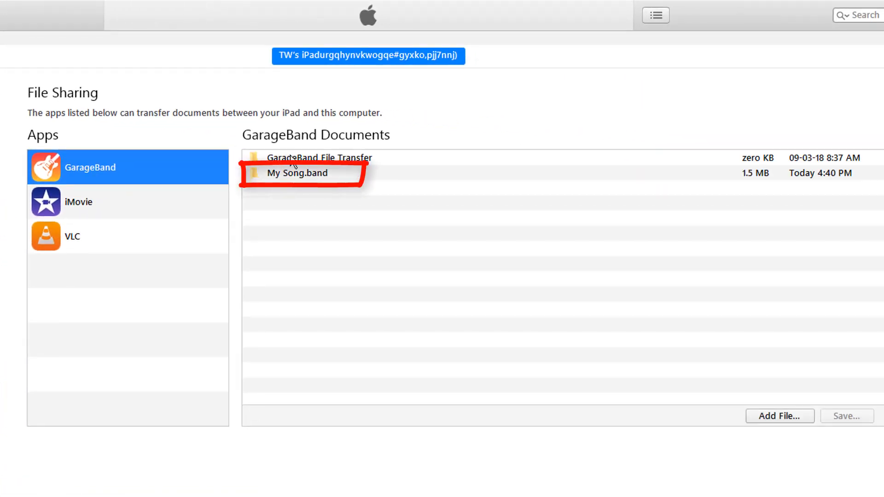
{"action": "left_click", "coordinate": [297, 173]}
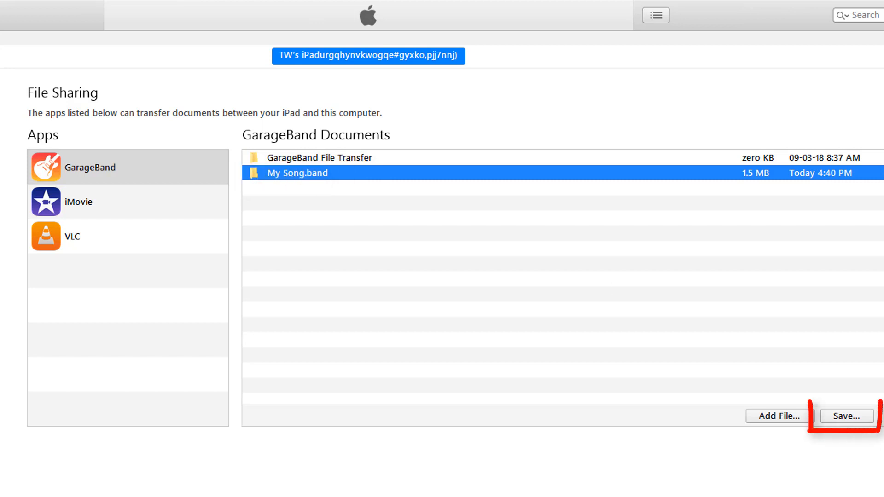
{"action": "left_click", "coordinate": [846, 416]}
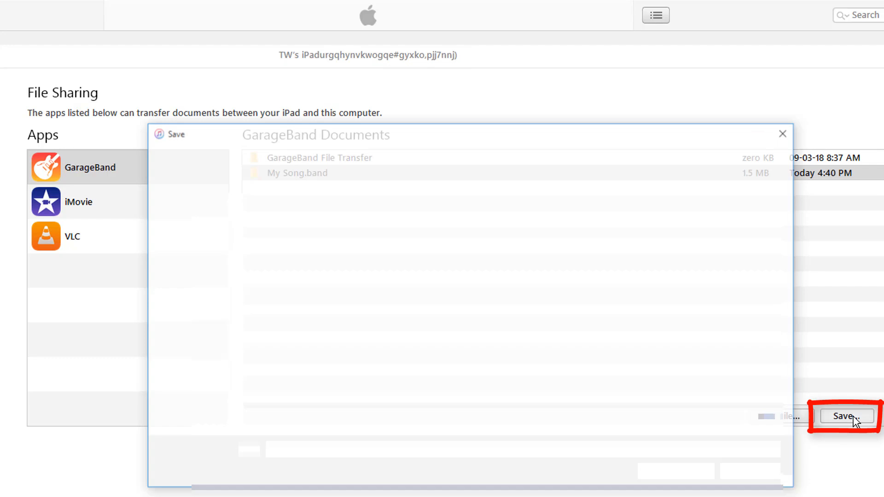
{"action": "left_click", "coordinate": [845, 416]}
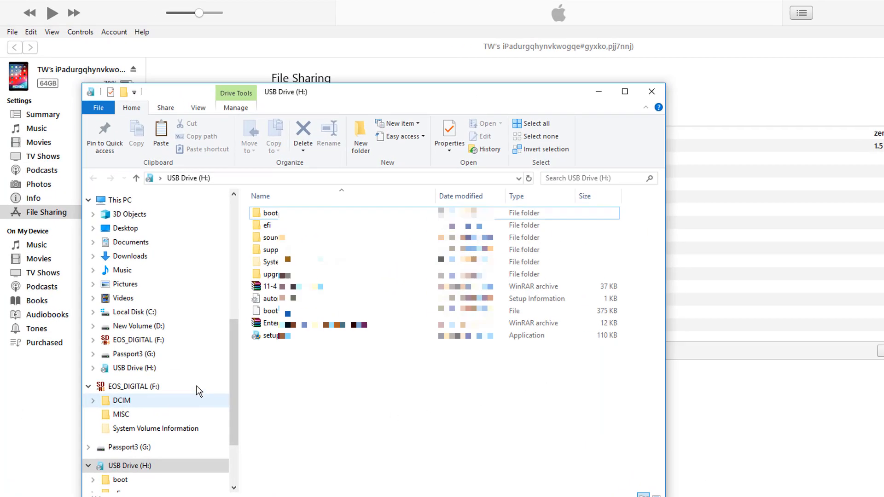
- Open the Output folder inside Downloads > My Song.band
{"action": "left_click", "coordinate": [130, 256]}
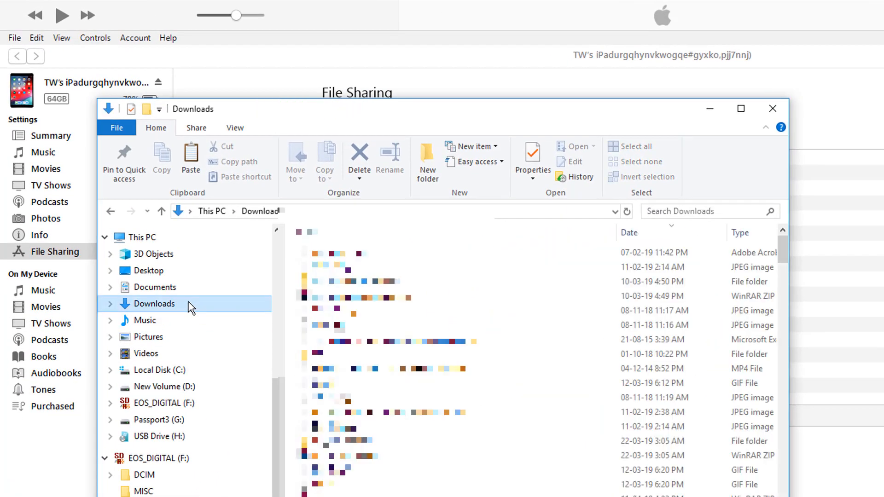
{"action": "mouse_move", "coordinate": [457, 310]}
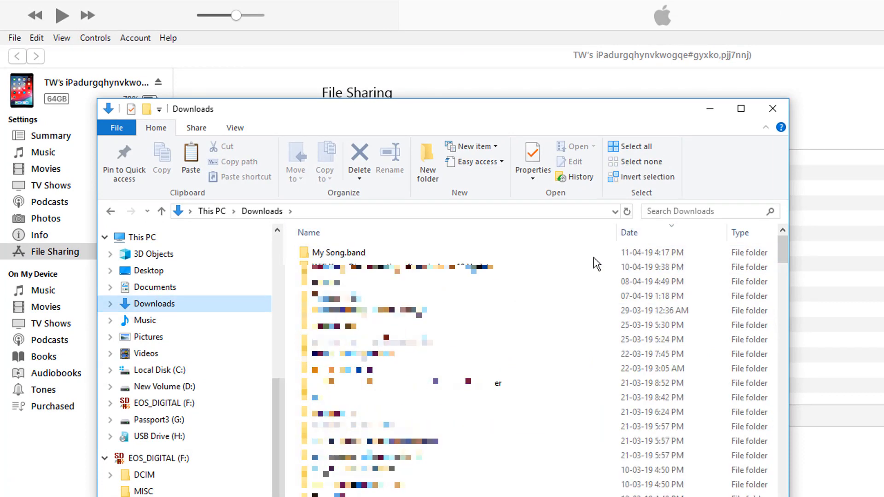
{"action": "left_click", "coordinate": [339, 252]}
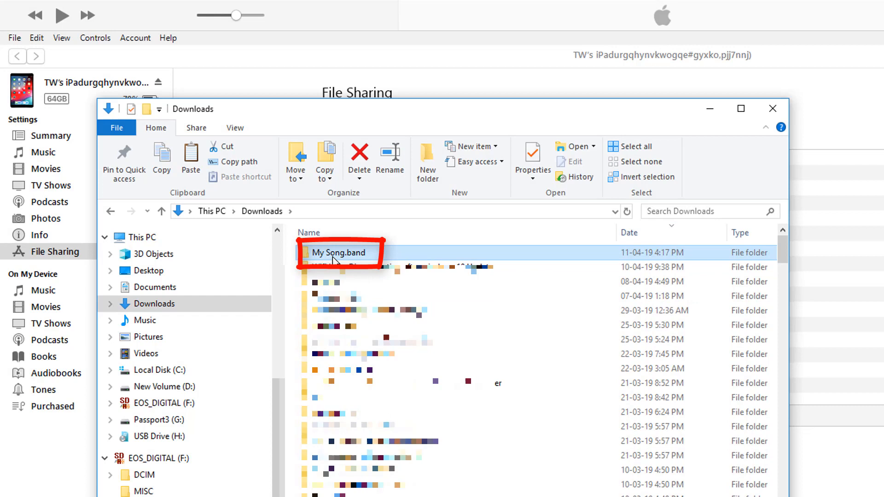
{"action": "double_click", "coordinate": [339, 252]}
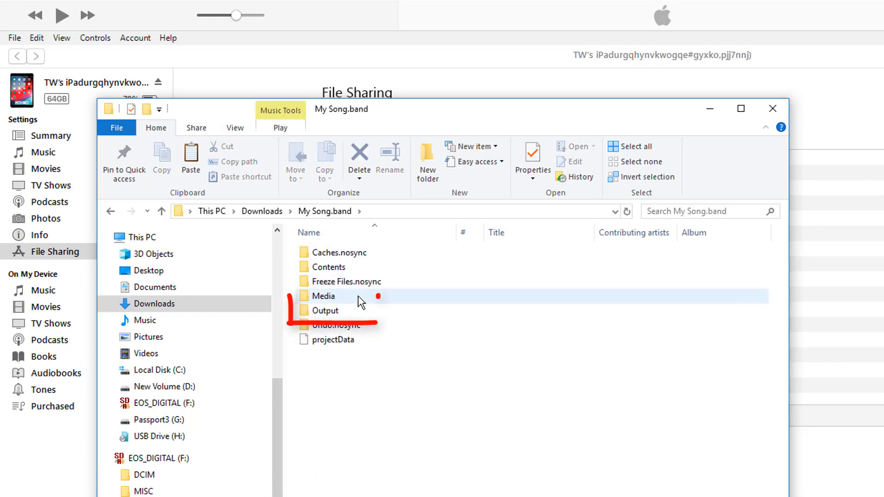
{"action": "double_click", "coordinate": [326, 310]}
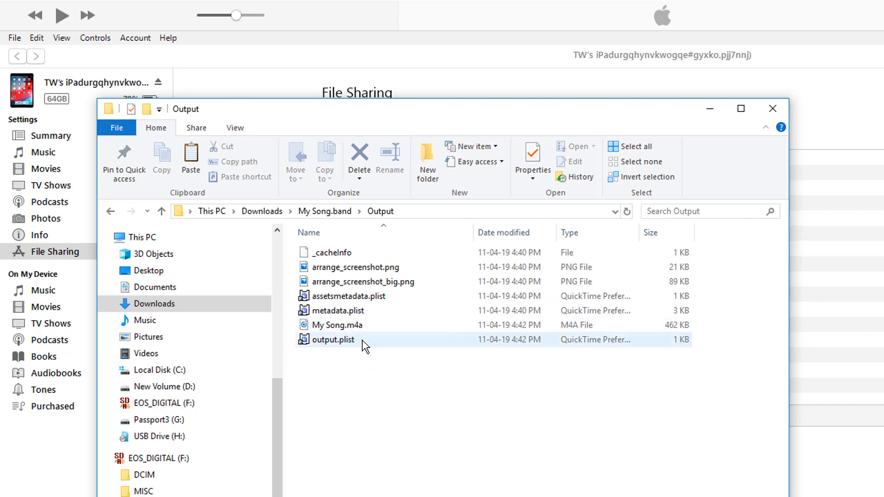
- Show the Open with app list for My Song.m4a
{"action": "left_click", "coordinate": [337, 324]}
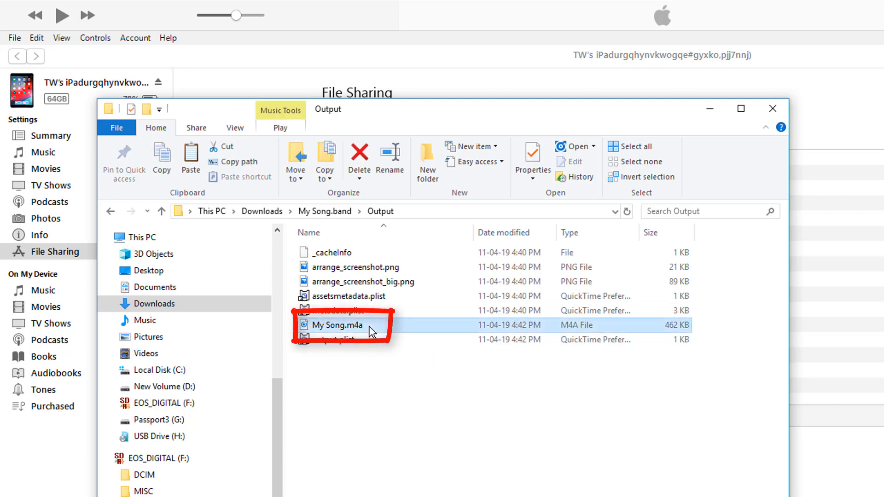
{"action": "right_click", "coordinate": [337, 325]}
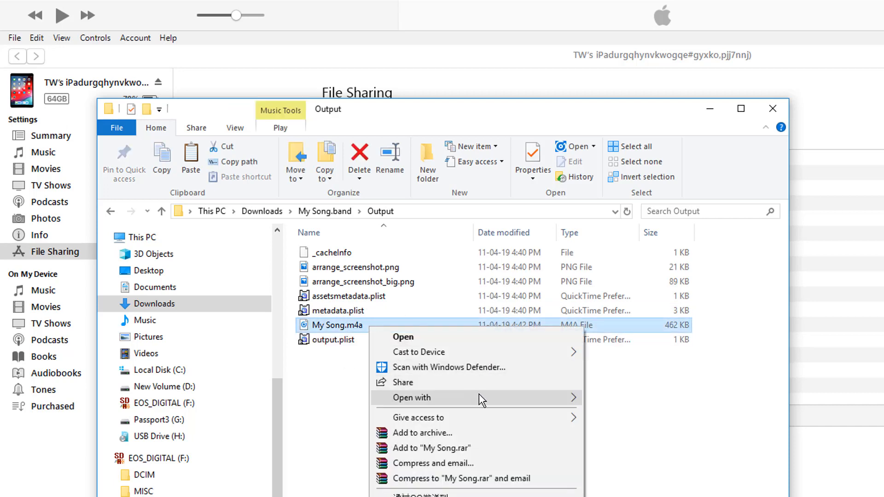
{"action": "left_click", "coordinate": [413, 397]}
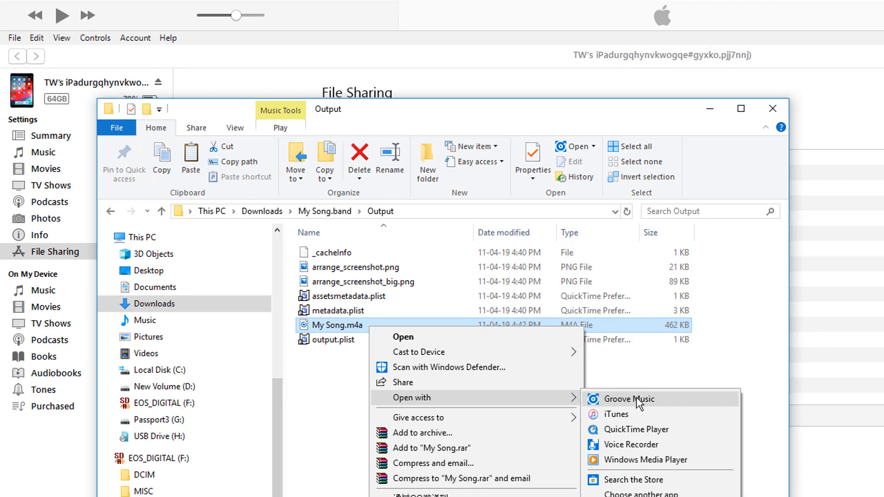